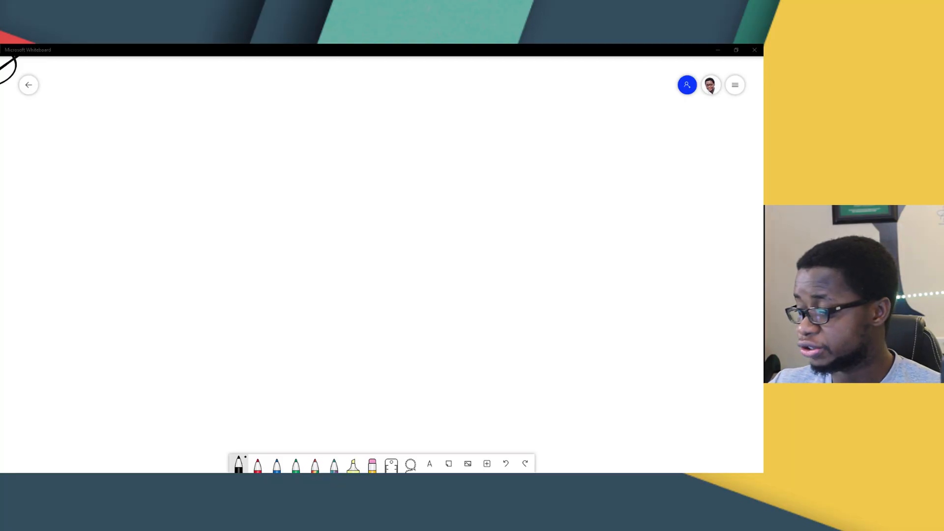
Handwrite the TO-DO heading at top left, box it, and start the list below
left_click_drag(36, 111, 87, 127)
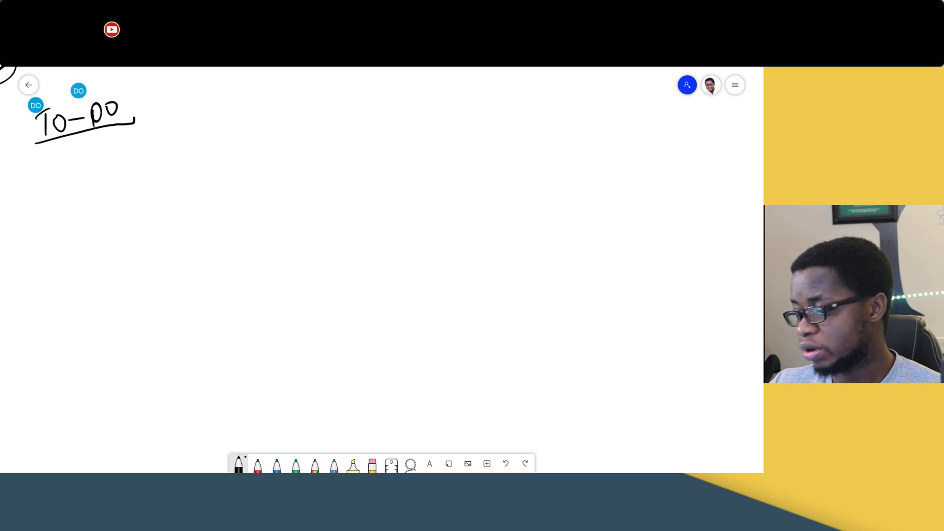
left_click_drag(36, 93, 133, 136)
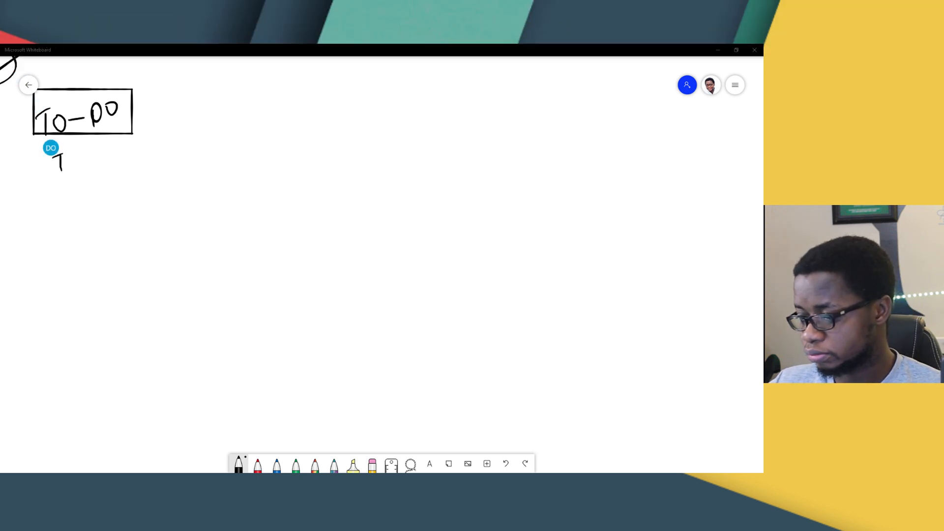
left_click_drag(63, 160, 90, 159)
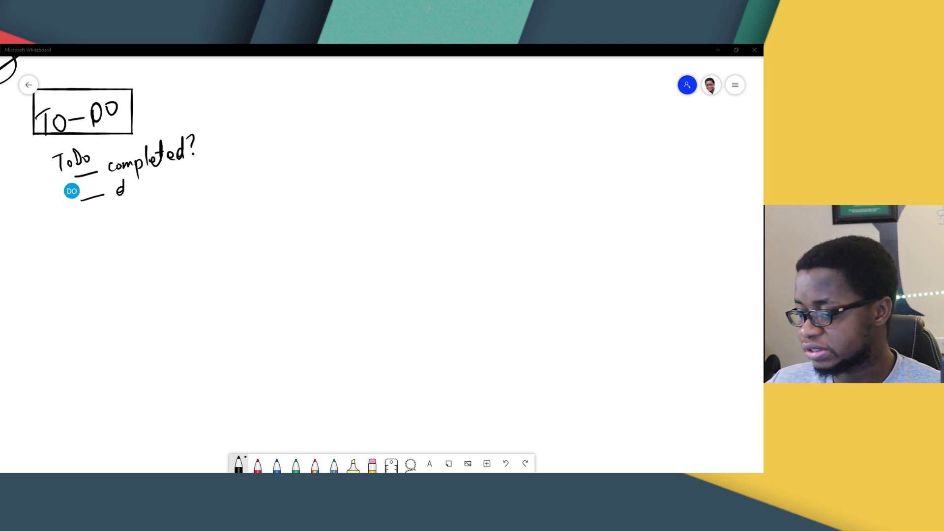
Write the due date, completed date and comment items and begin the frame around the list
left_click_drag(111, 184, 162, 184)
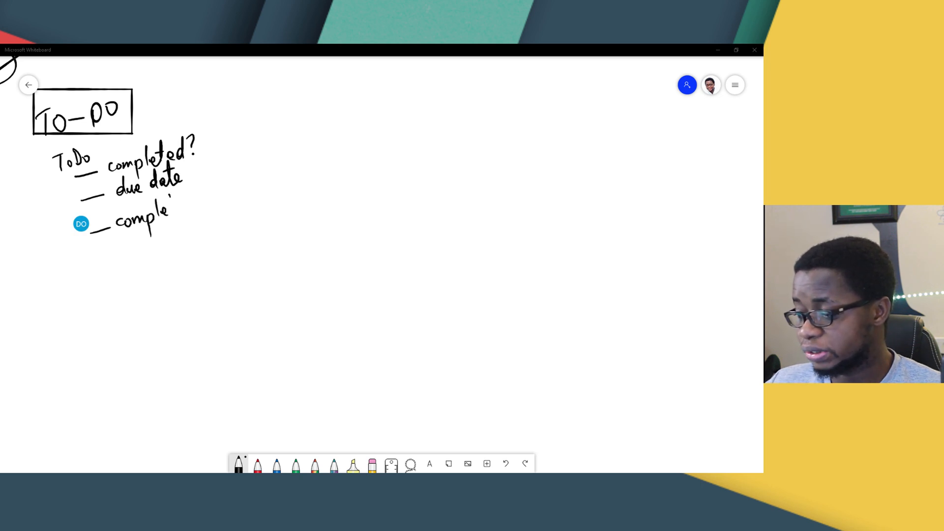
left_click_drag(163, 216, 205, 202)
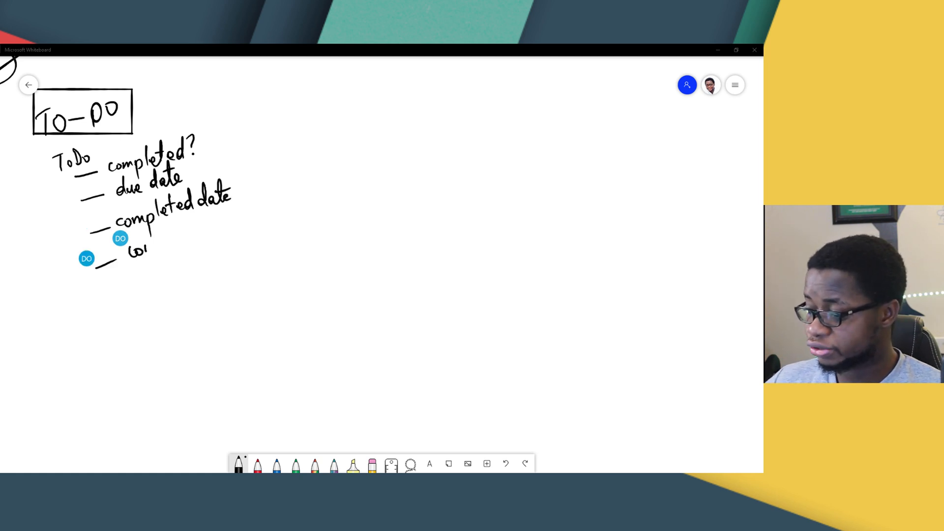
left_click_drag(127, 241, 197, 241)
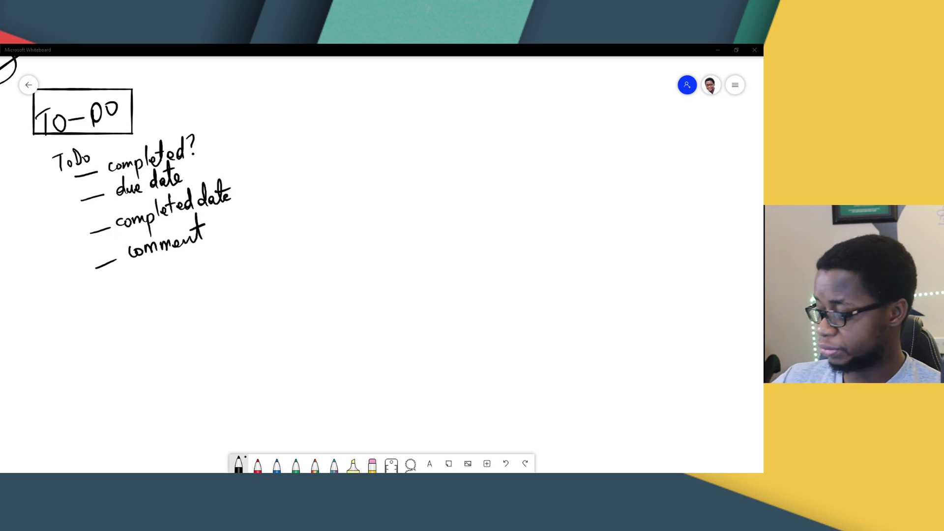
left_click_drag(256, 72, 256, 142)
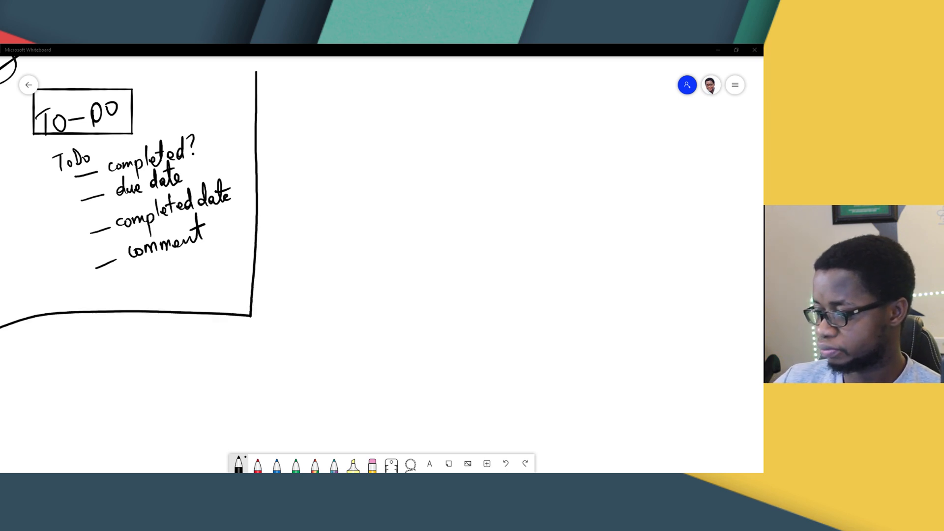
Finish the to-do frame, then write Tip Calculator and Banking App to the right
left_click_drag(6, 91, 247, 76)
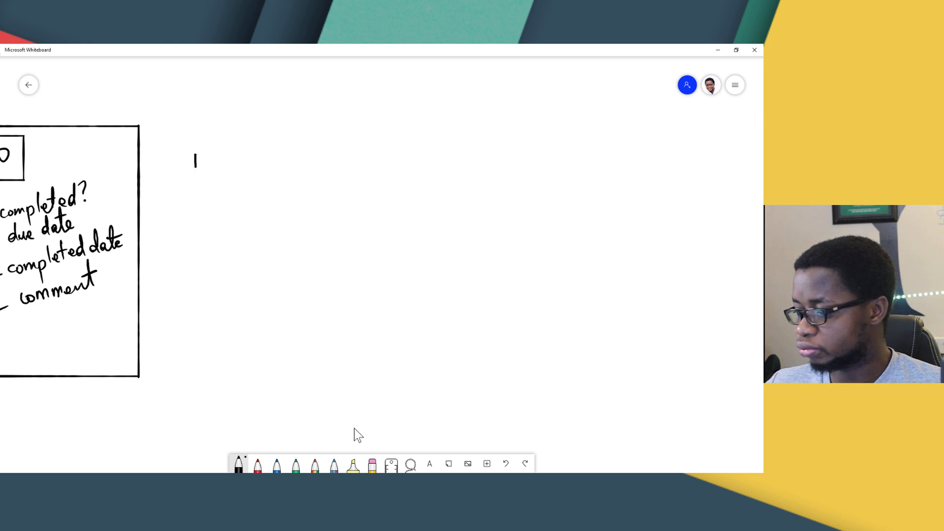
type("Tip Co")
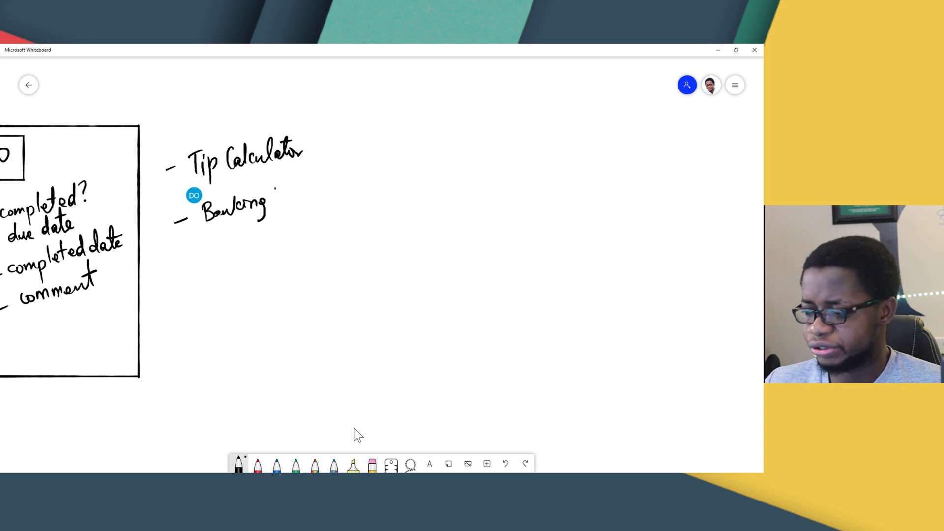
type("App")
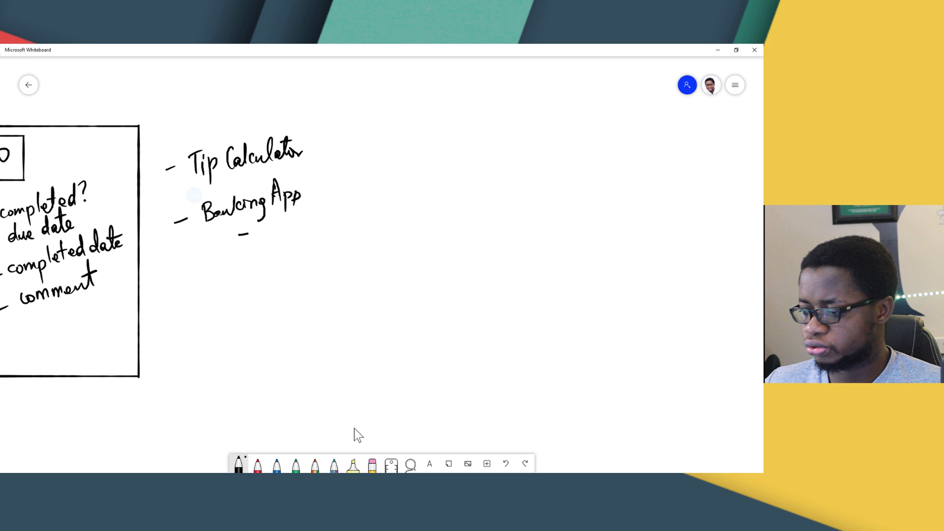
Write the Show Balance and Withdraw sub-items under Banking App
left_click_drag(247, 232, 289, 229)
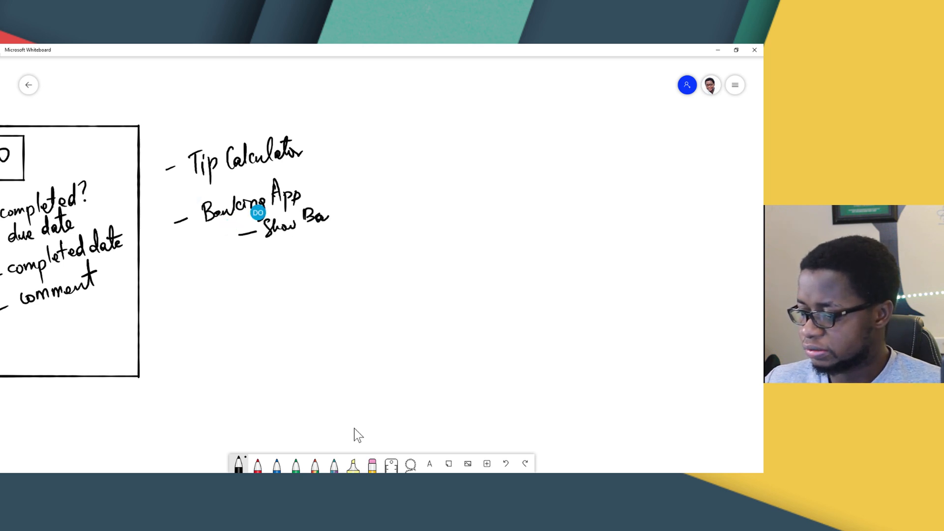
left_click_drag(330, 216, 356, 216)
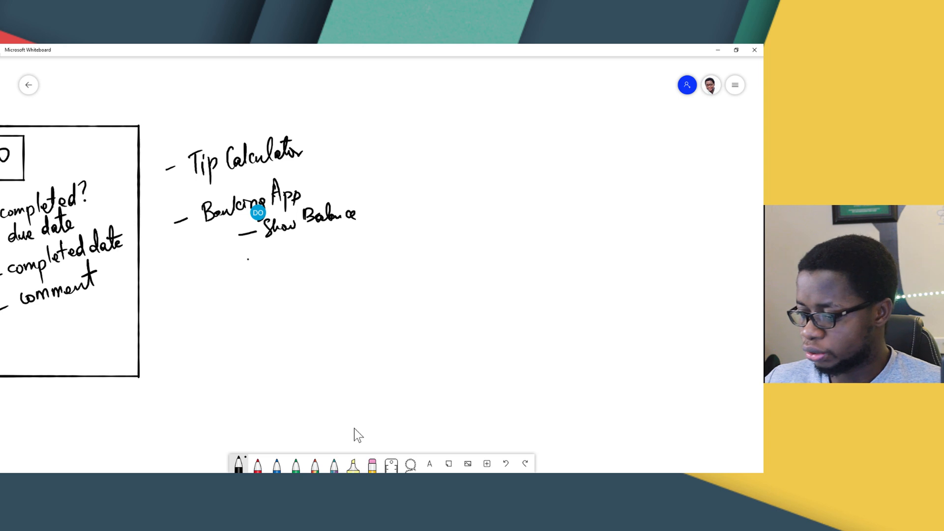
left_click_drag(247, 247, 301, 246)
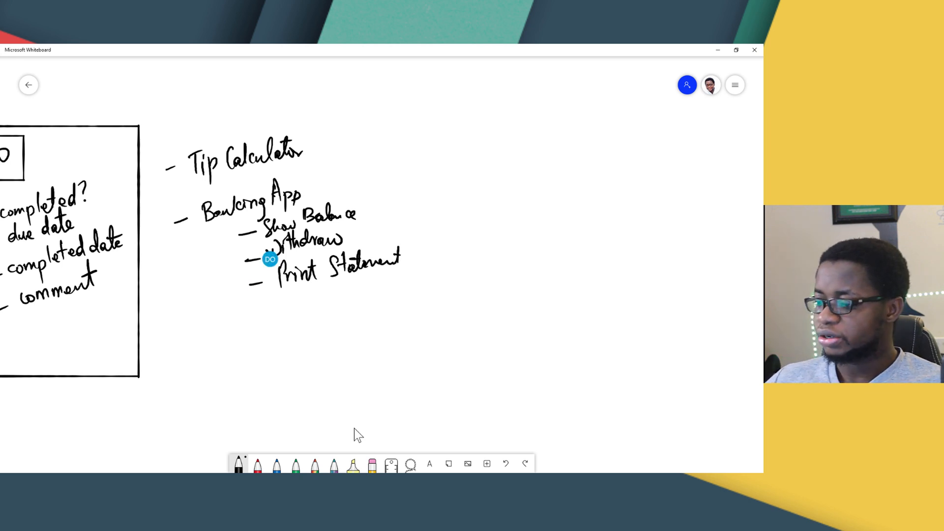
left_click_drag(162, 153, 392, 310)
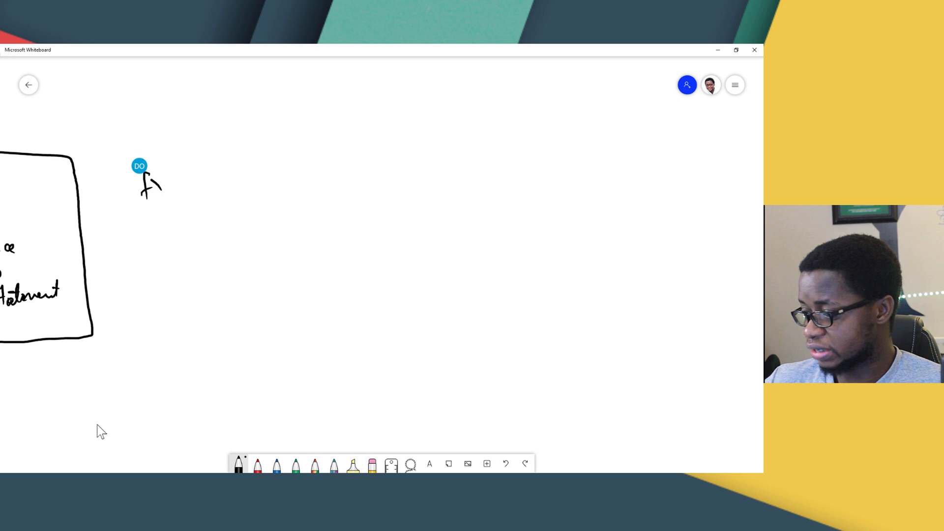
Write fx Rate Converter beside the banking box and enclose it in a rectangle
left_click_drag(145, 187, 205, 178)
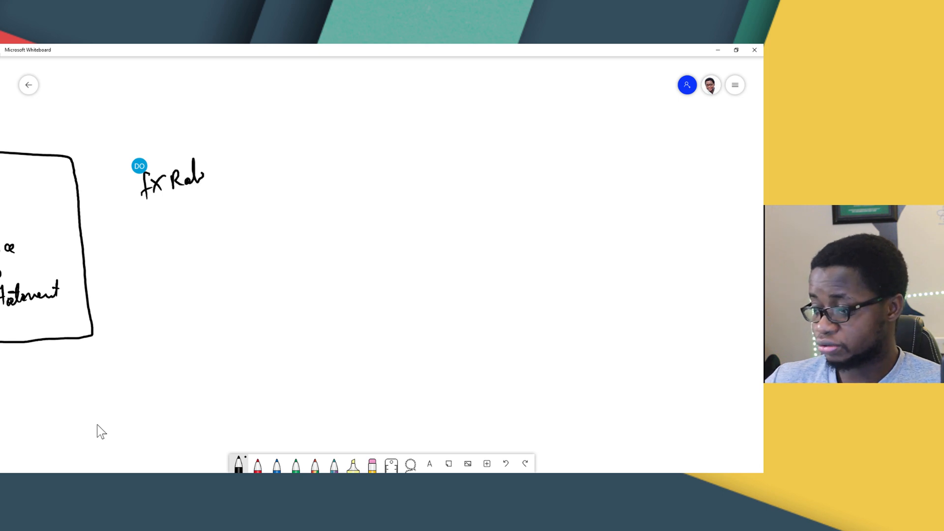
left_click_drag(205, 175, 253, 175)
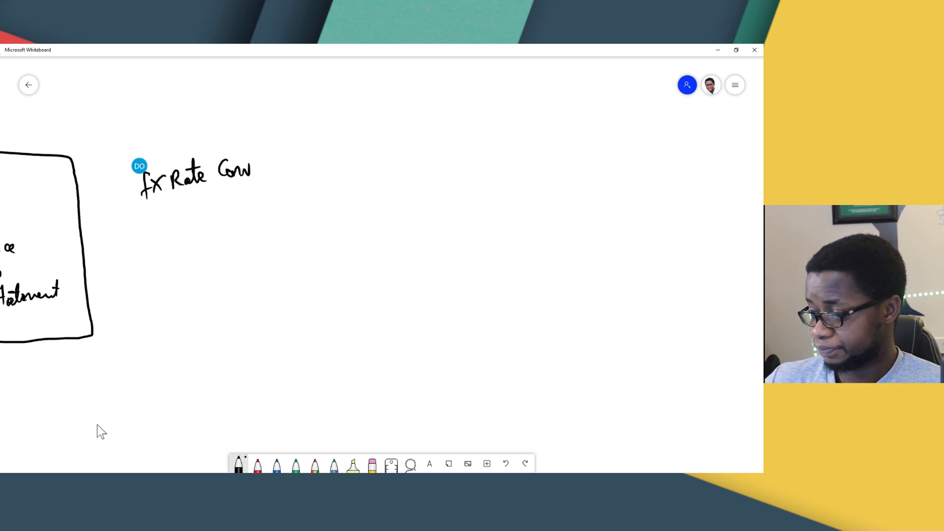
left_click_drag(247, 171, 284, 171)
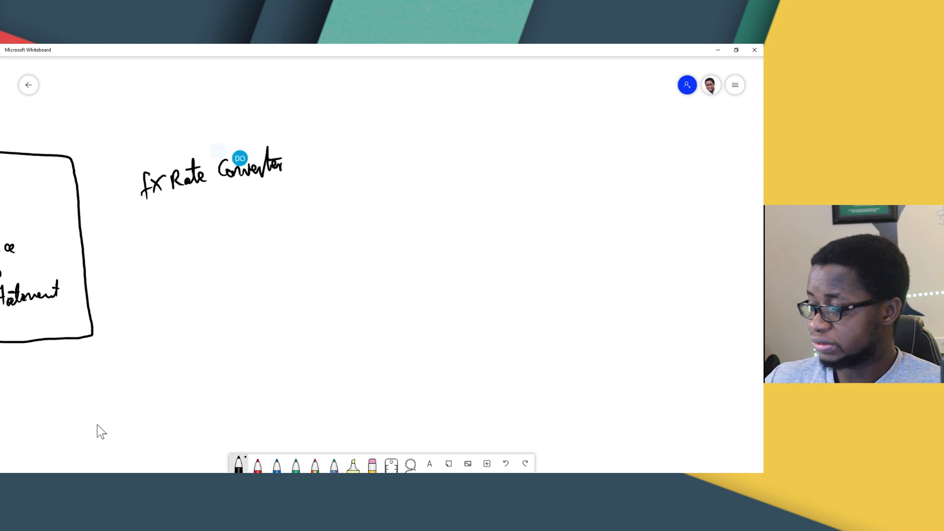
left_click_drag(130, 160, 289, 211)
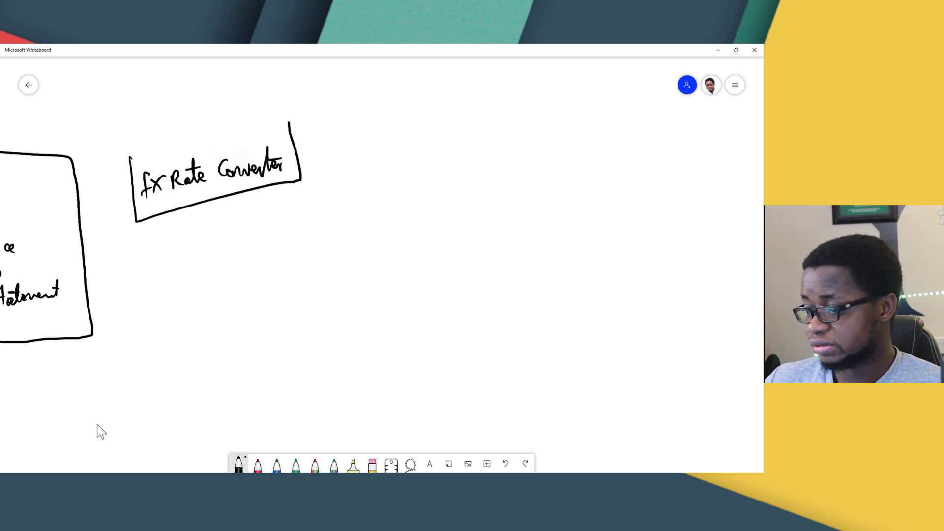